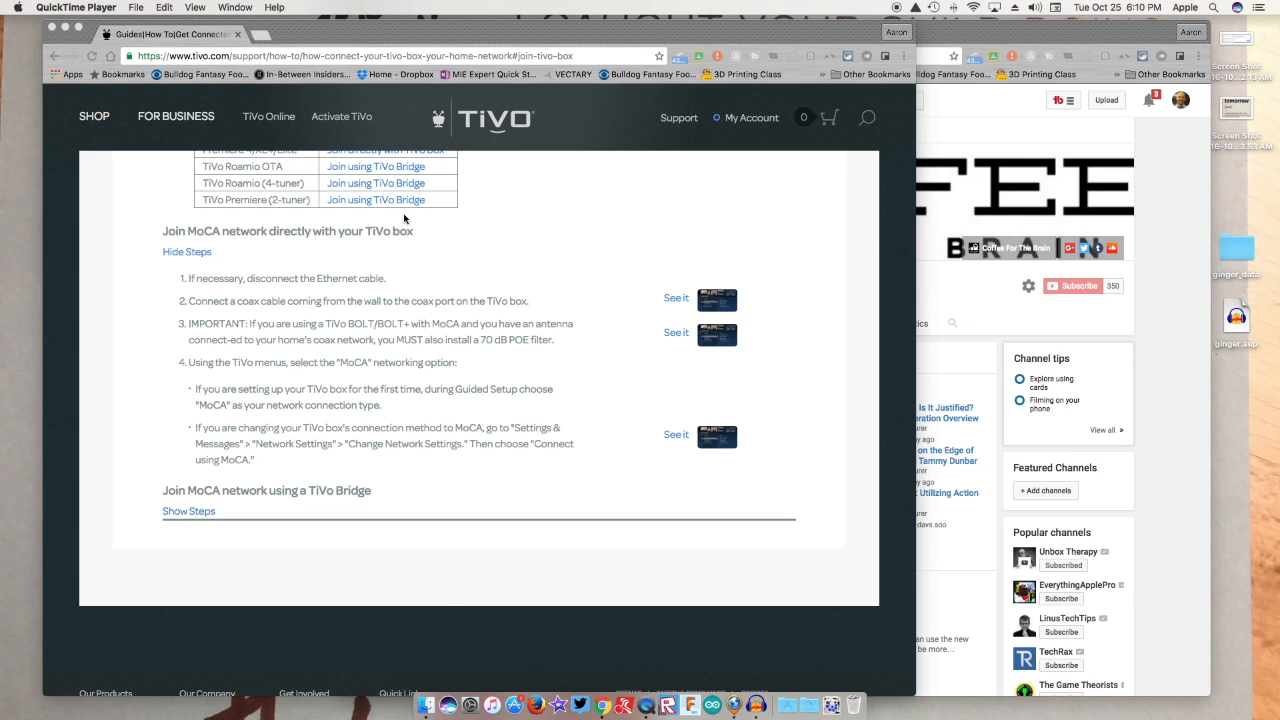
{"action": "mouse_move", "coordinate": [562, 36]}
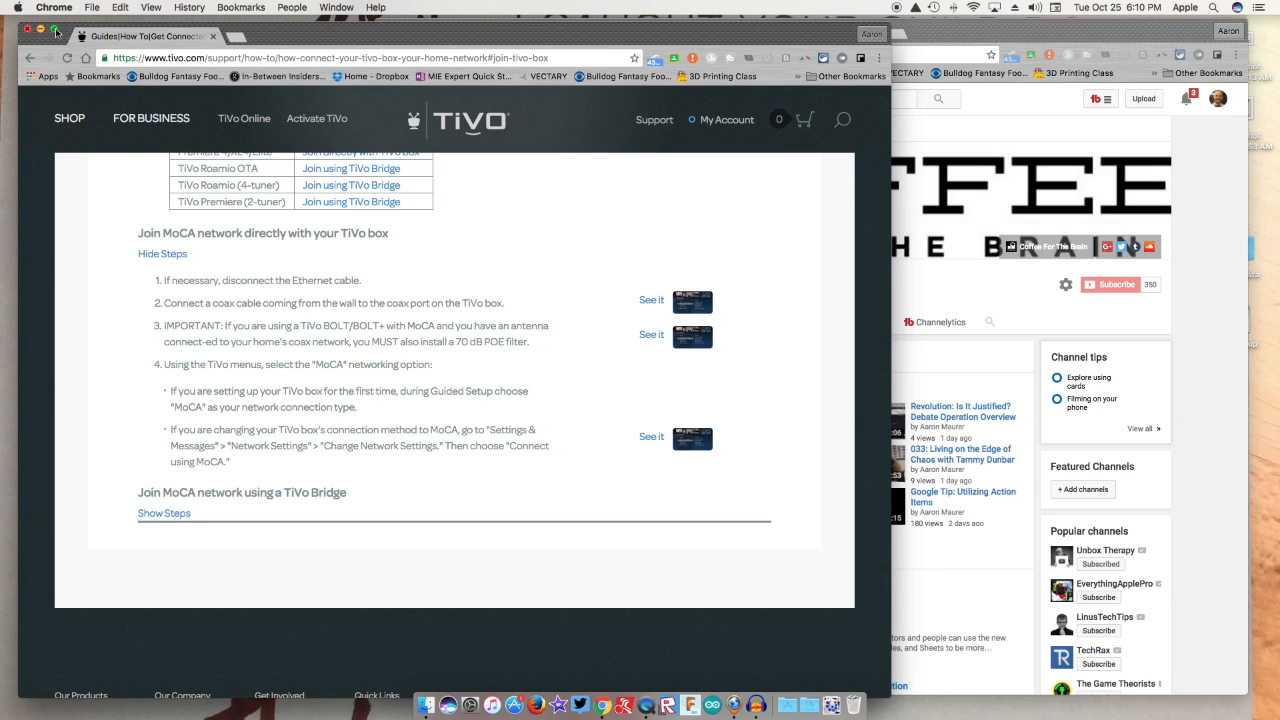
Tile the TiVo MoCA guide window to the left half of Split View
{"action": "left_click", "coordinate": [56, 30]}
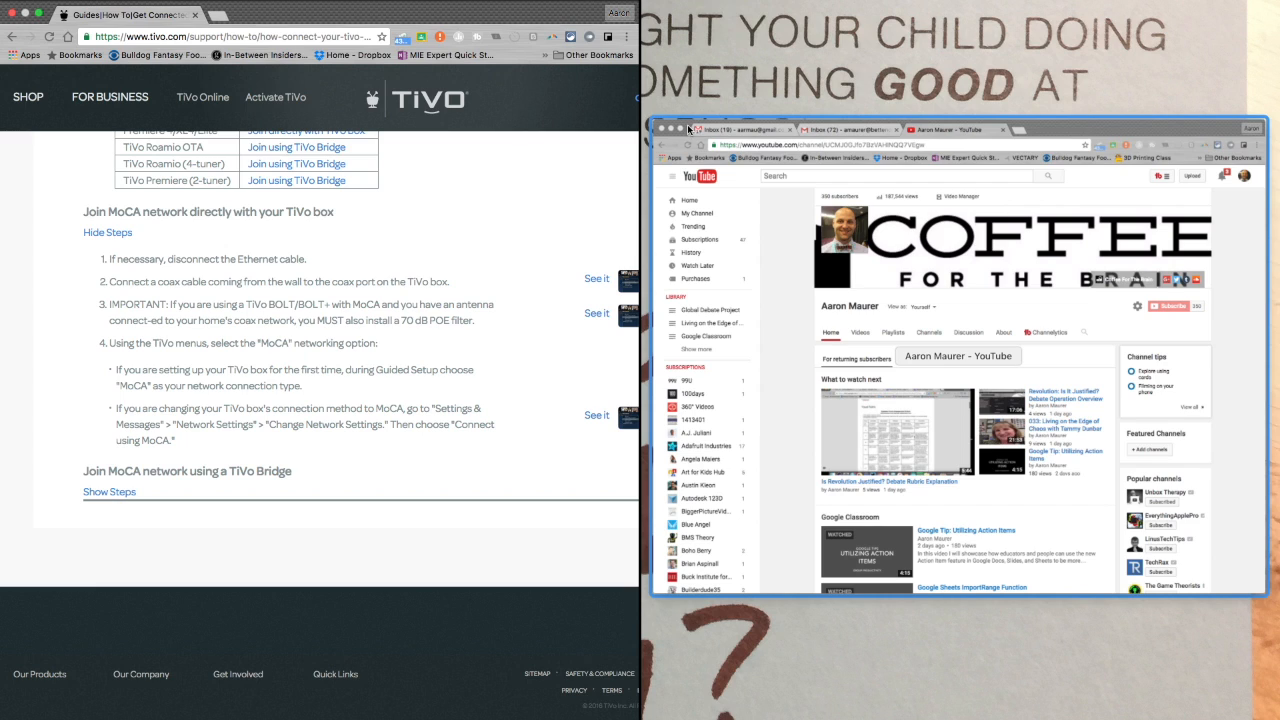
{"action": "mouse_move", "coordinate": [1148, 128]}
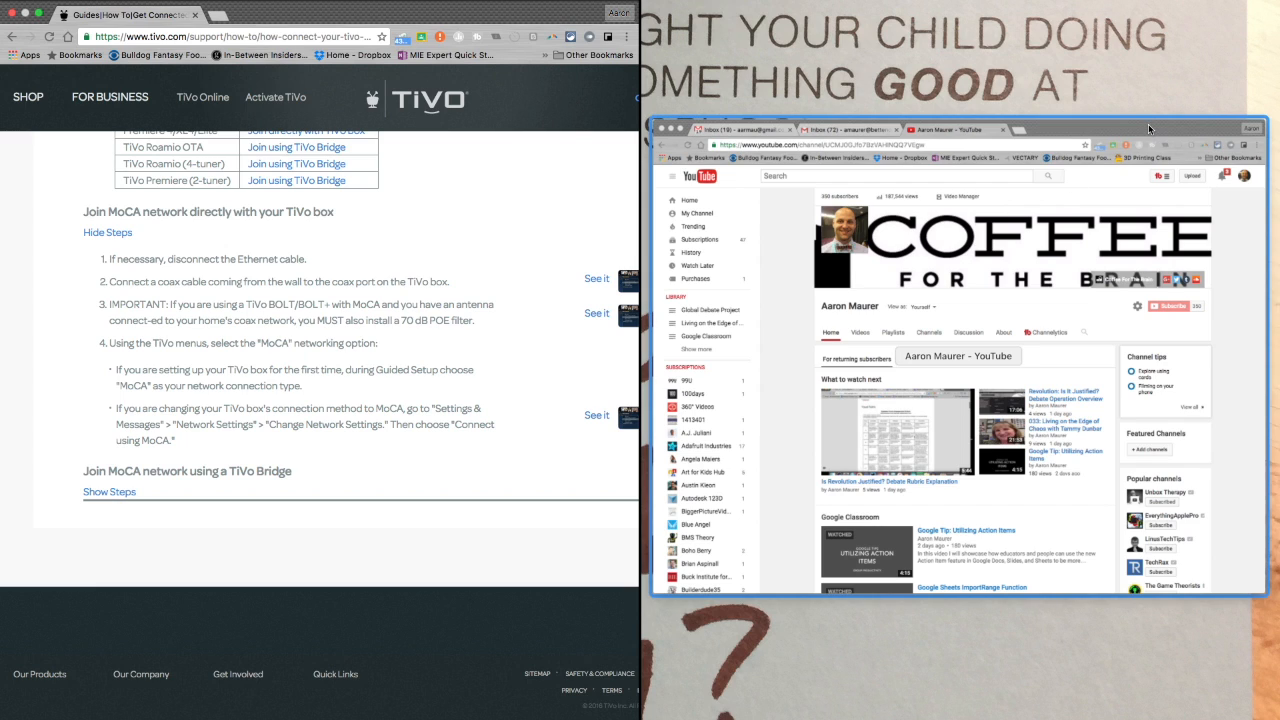
{"action": "mouse_move", "coordinate": [1148, 130]}
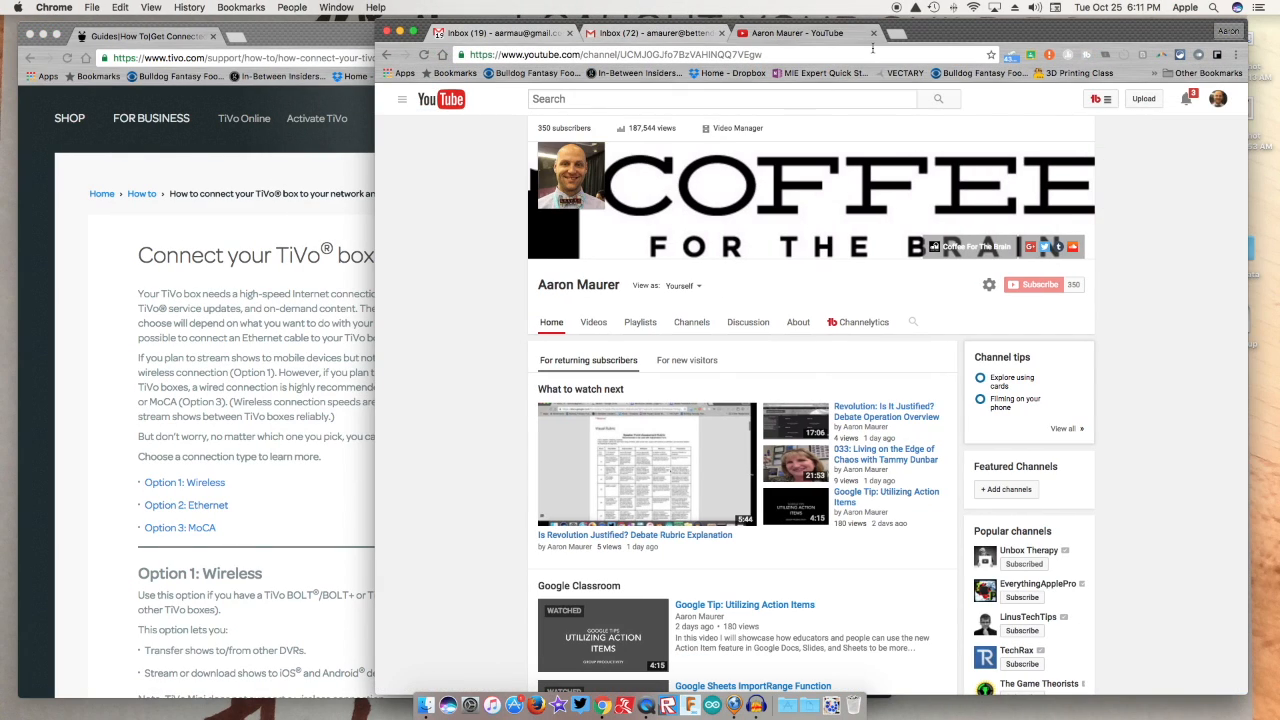
{"action": "mouse_move", "coordinate": [866, 48]}
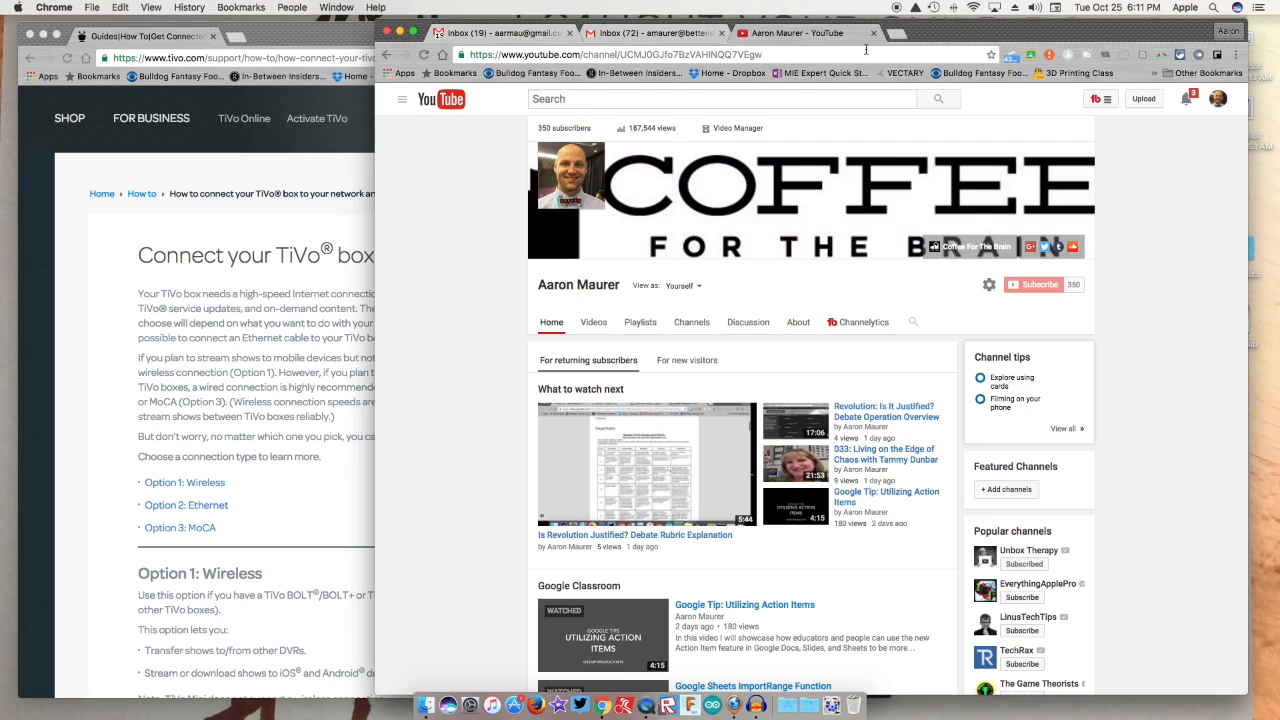